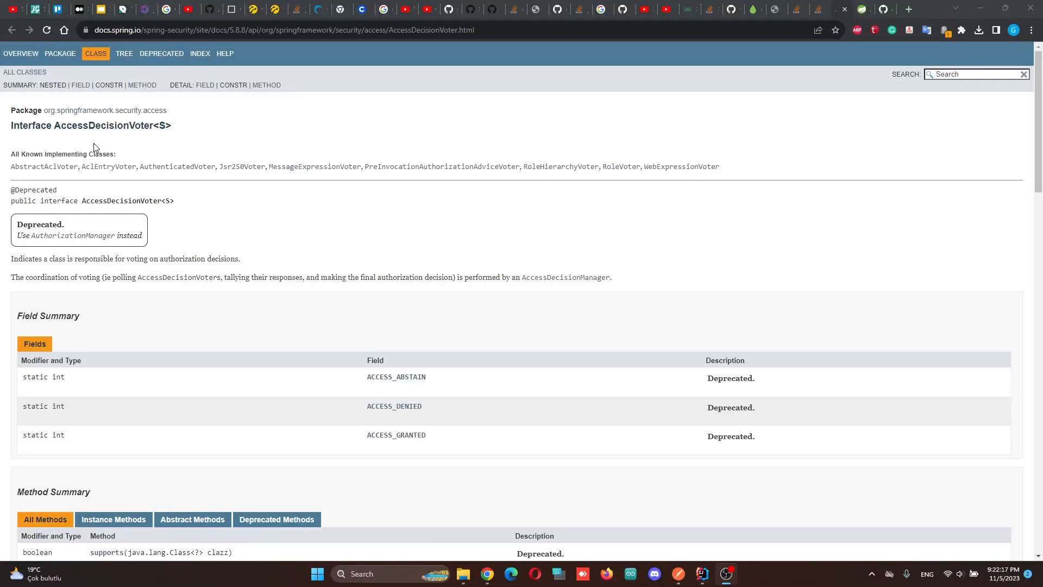
pyautogui.moveTo(19, 243)
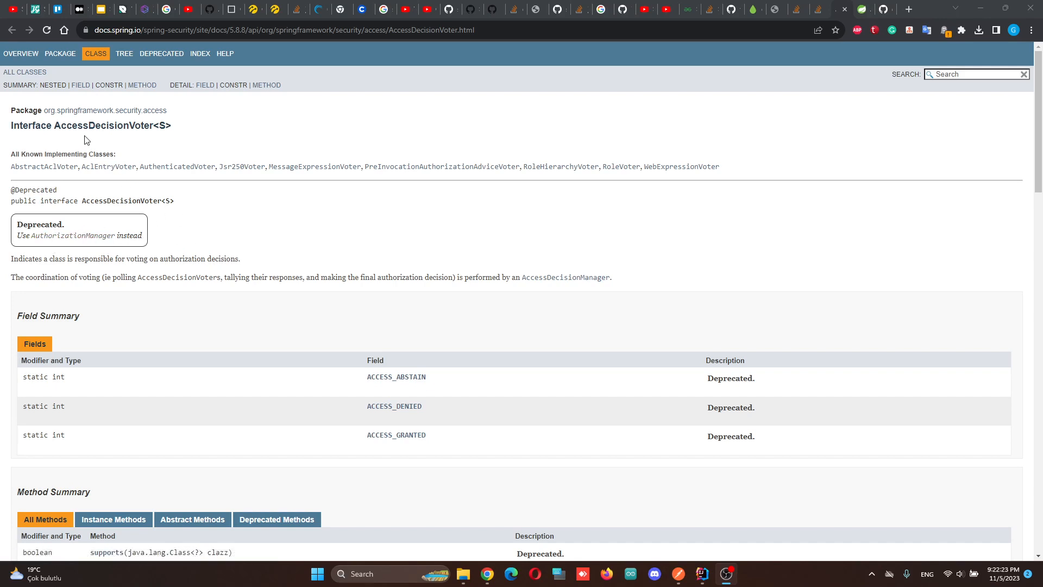
pyautogui.moveTo(50, 126)
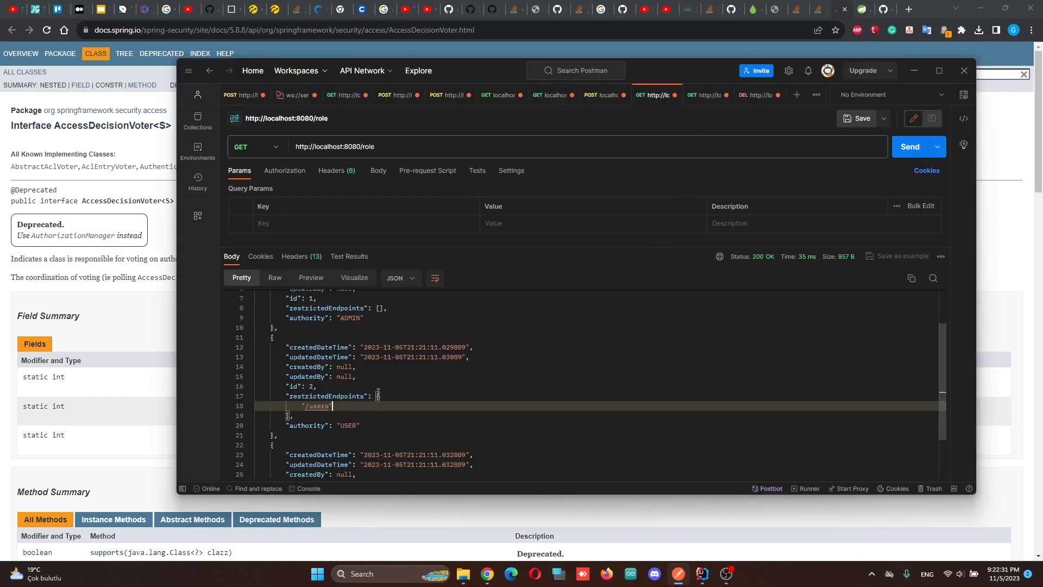
# Highlight role 2's USER authority and its /users restricted-endpoint entry in the response body.
pyautogui.doubleClick(326, 396)
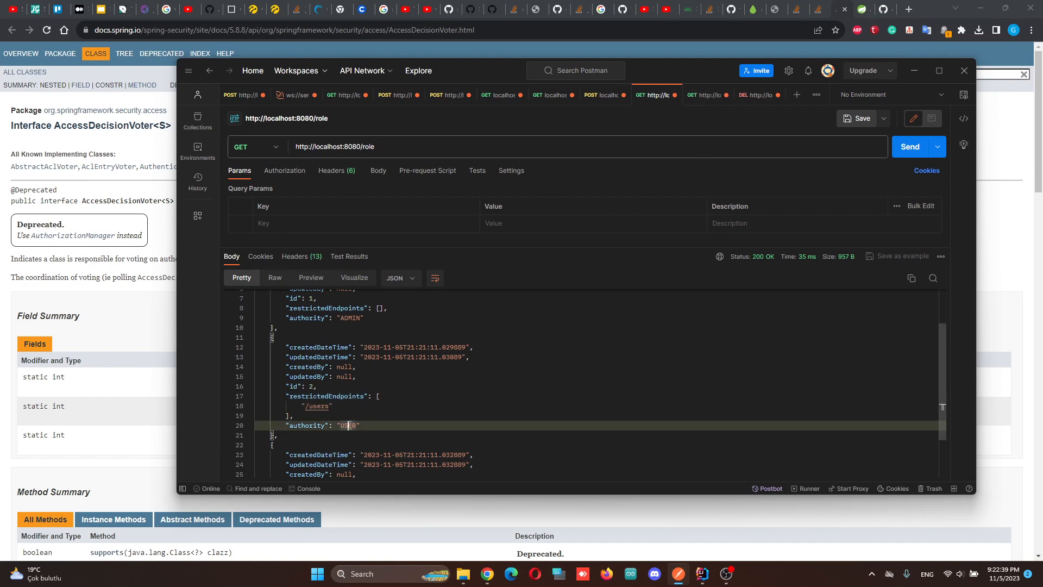
pyautogui.doubleClick(319, 407)
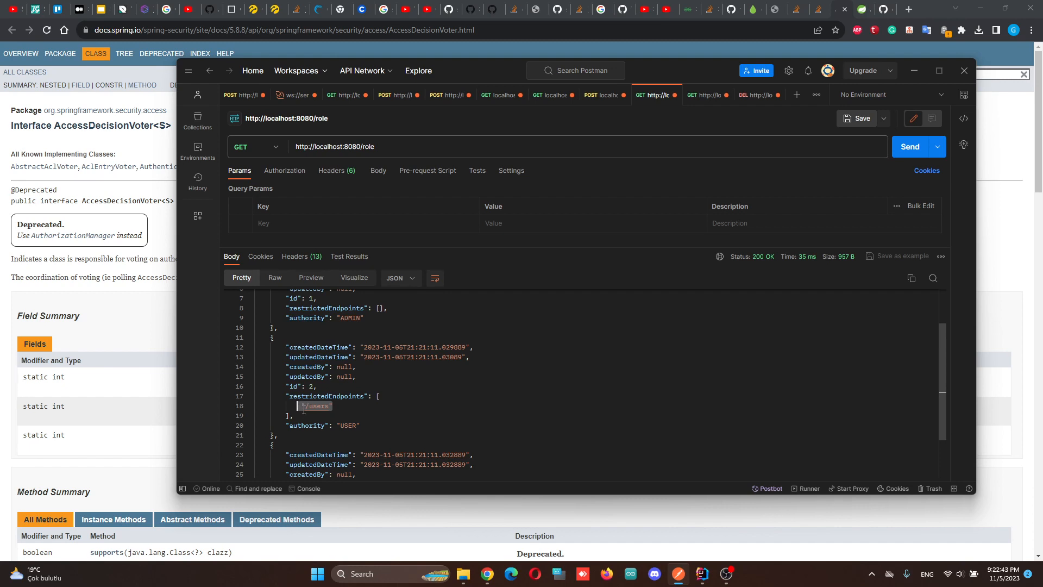
# Resend GET /users as user and confirm it still returns 403 Forbidden.
pyautogui.click(708, 95)
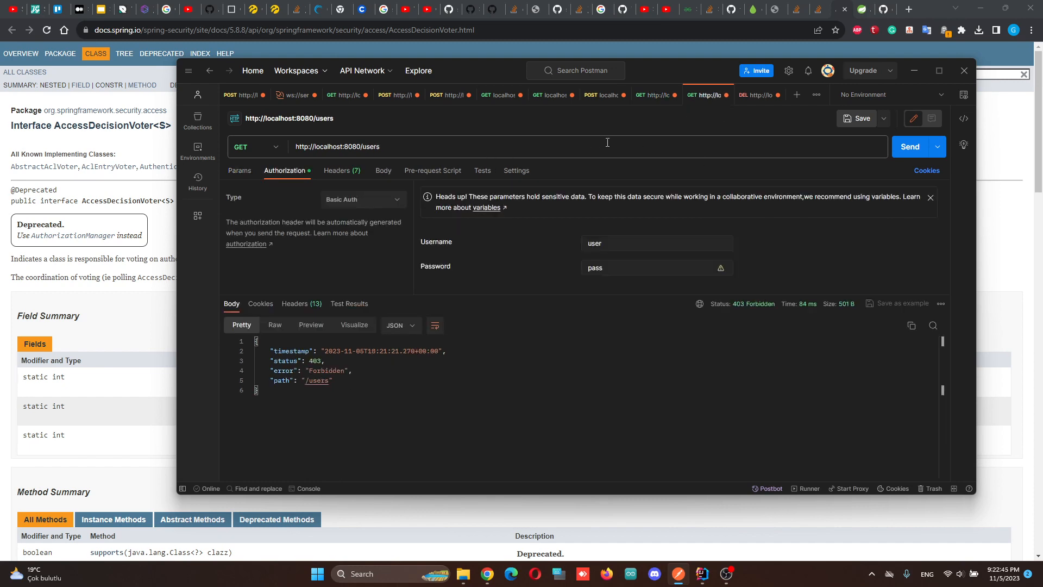
pyautogui.click(911, 147)
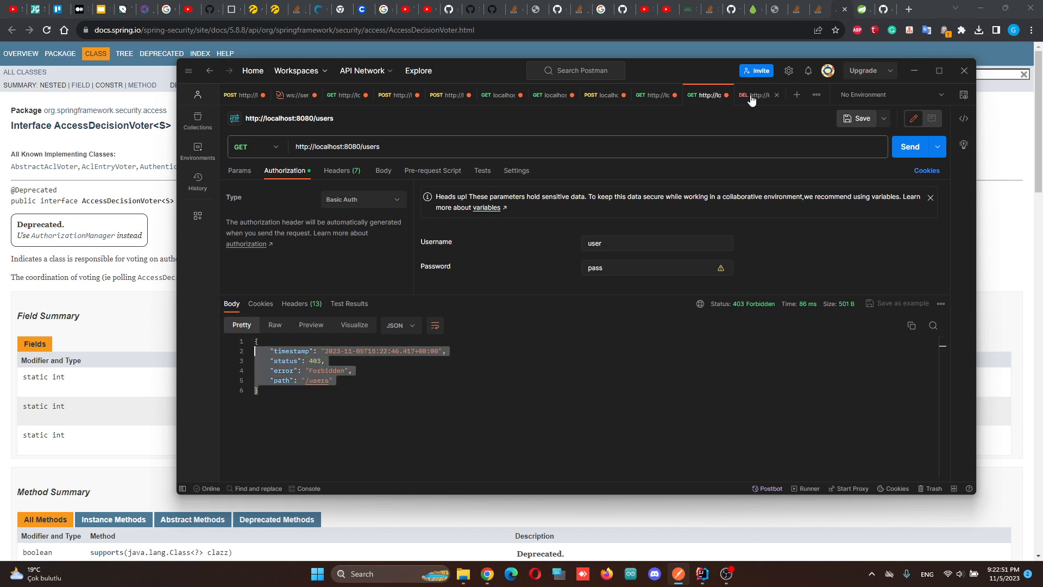
# Send DELETE role/restricted-endpoints with body endpoint "/users" to lift role 2's restriction.
pyautogui.click(754, 94)
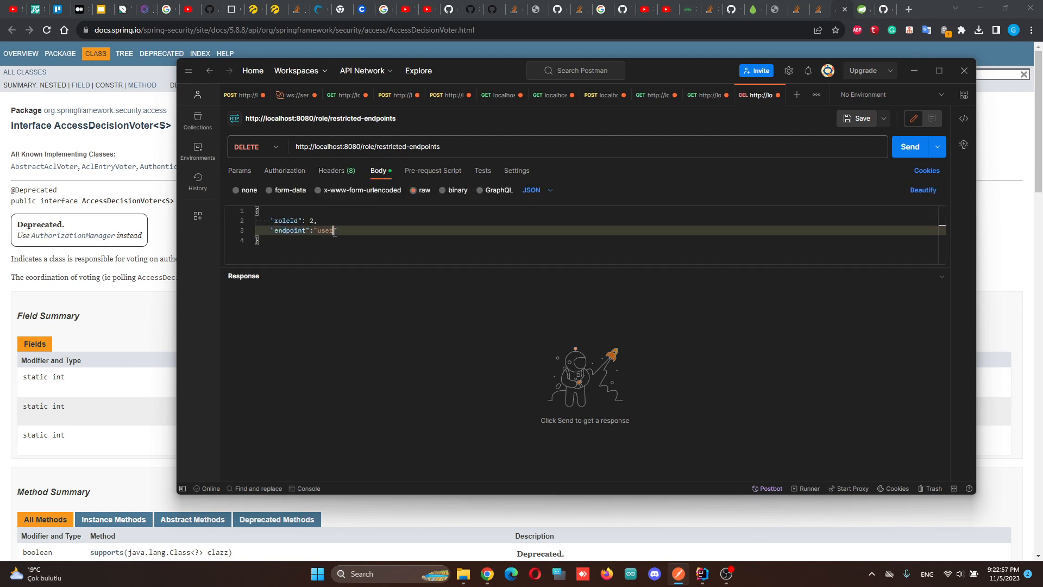
pyautogui.write('/')
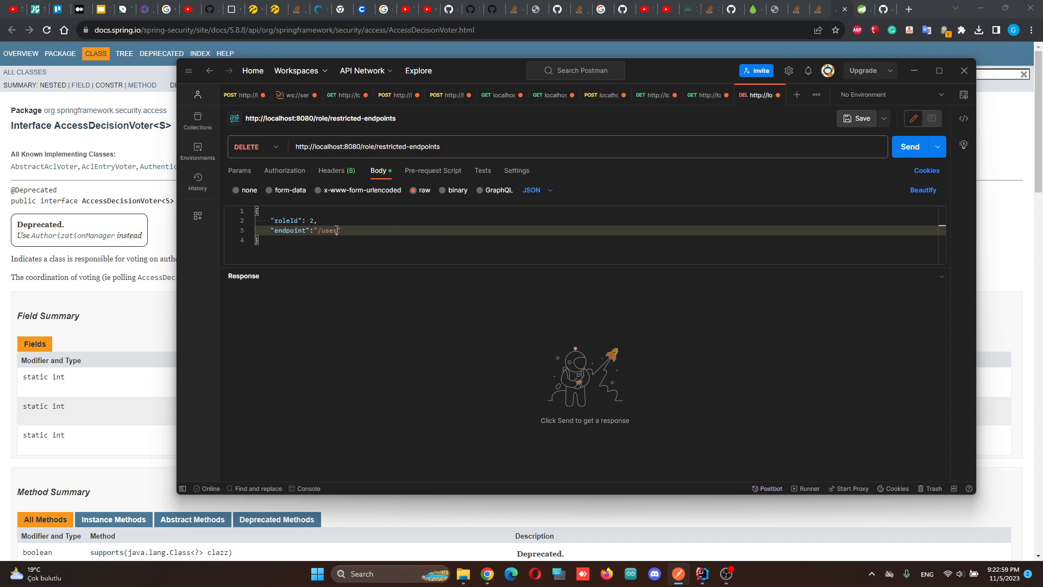
pyautogui.click(910, 147)
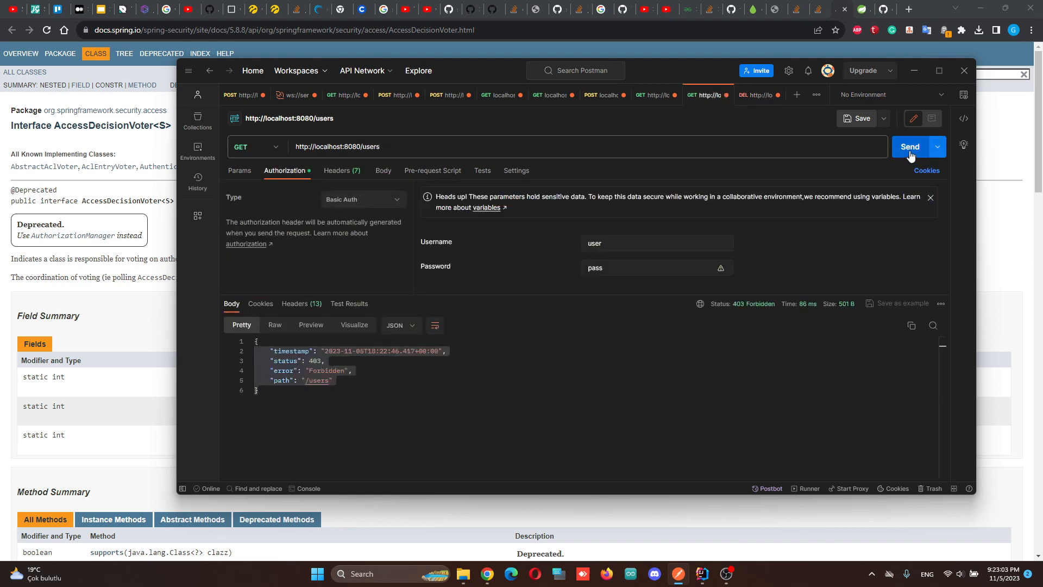
# Resend GET /users and see 200 OK with the full user list including admin.
pyautogui.click(911, 147)
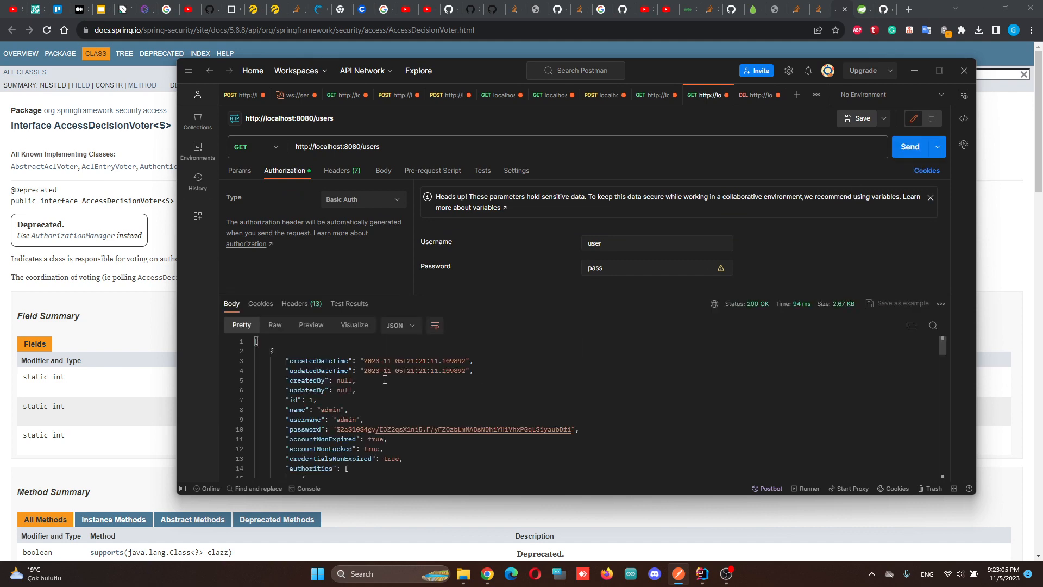
pyautogui.scroll(-3)
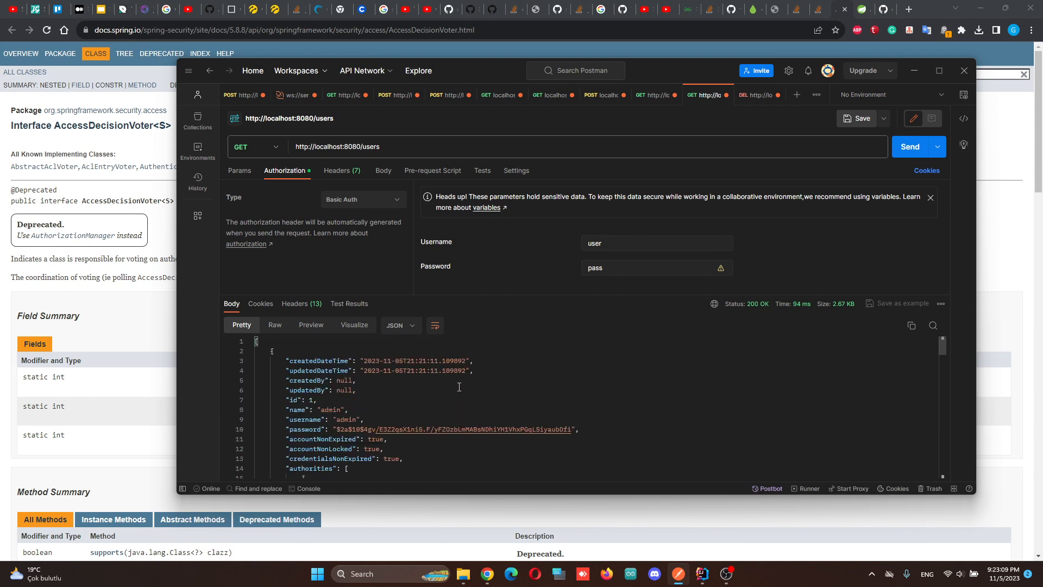
pyautogui.moveTo(678, 161)
pyautogui.write('private/')
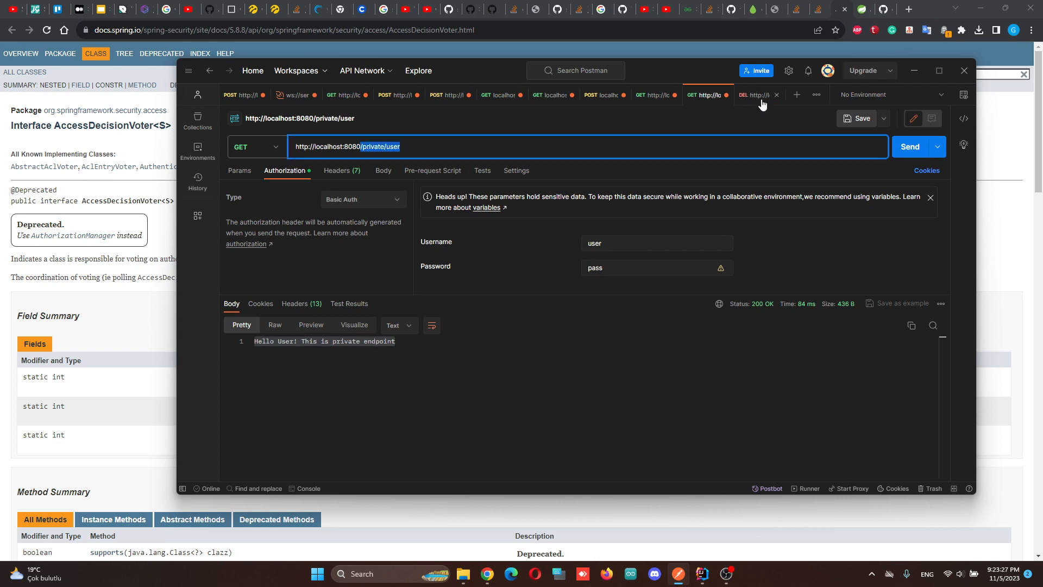
# Switch the restricted-endpoints request to POST for "/private/user", then minimize Postman.
pyautogui.click(759, 95)
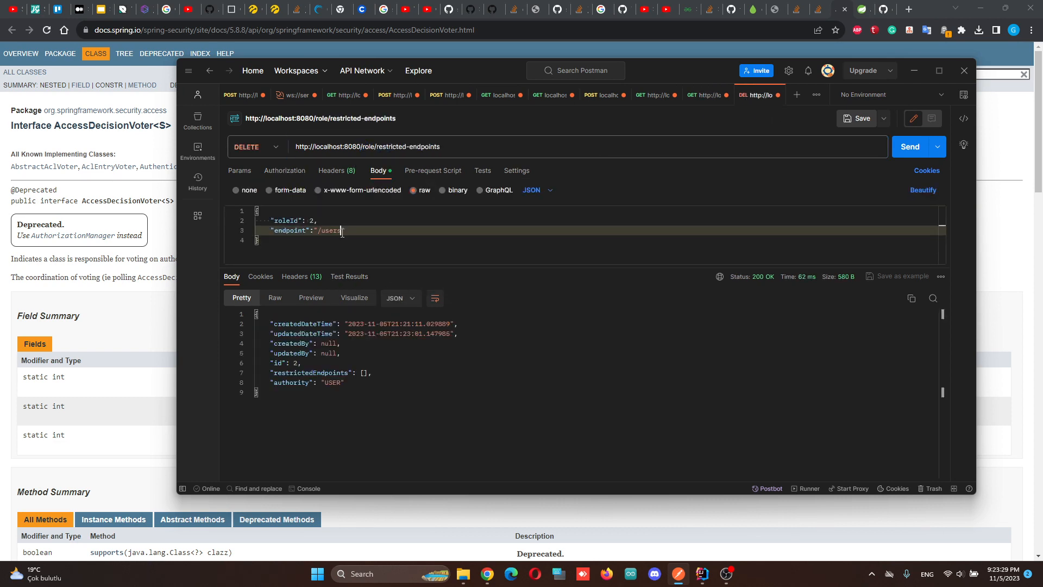
pyautogui.click(257, 147)
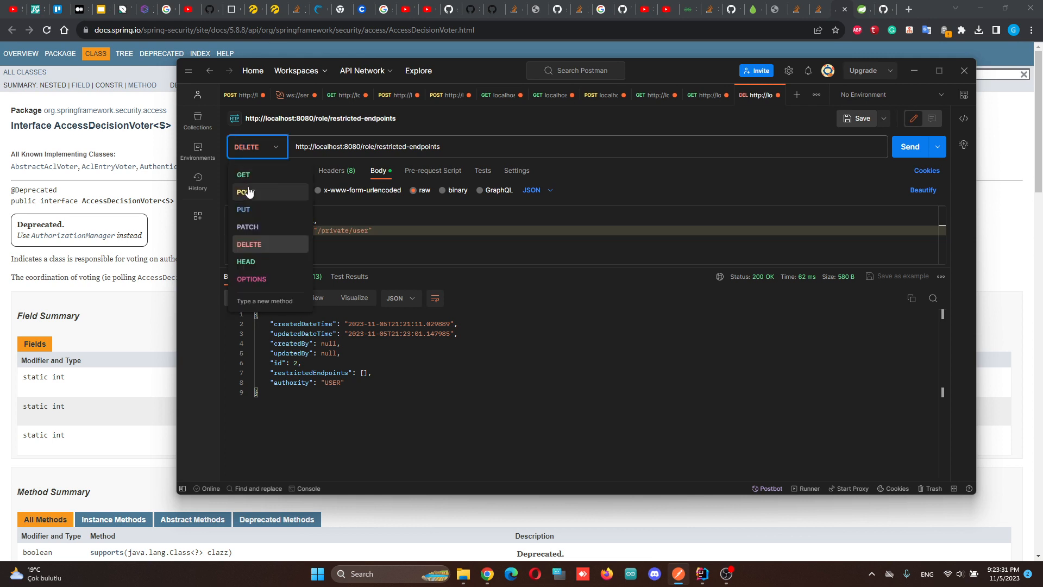
pyautogui.click(244, 191)
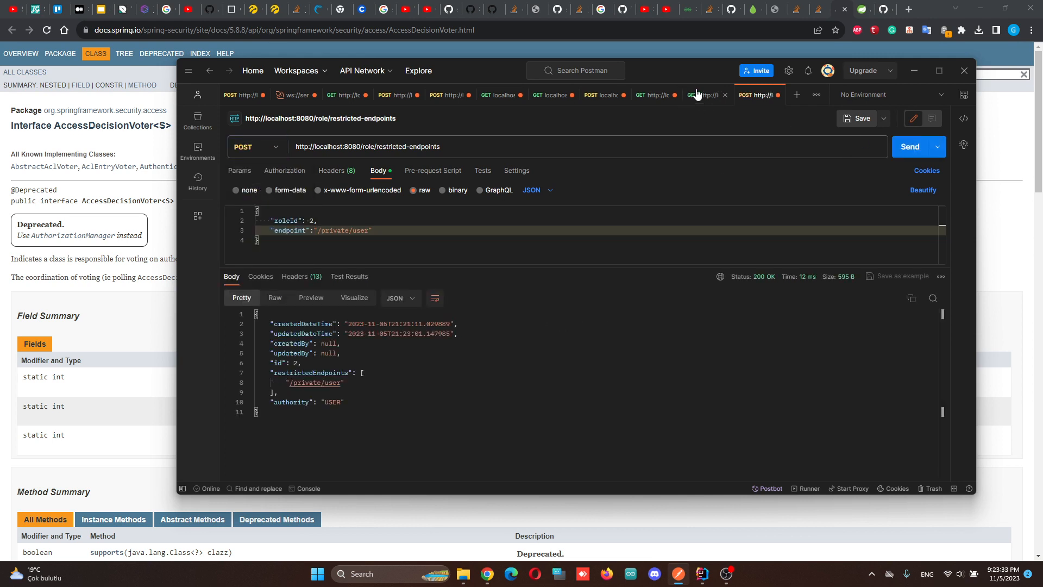
pyautogui.click(701, 95)
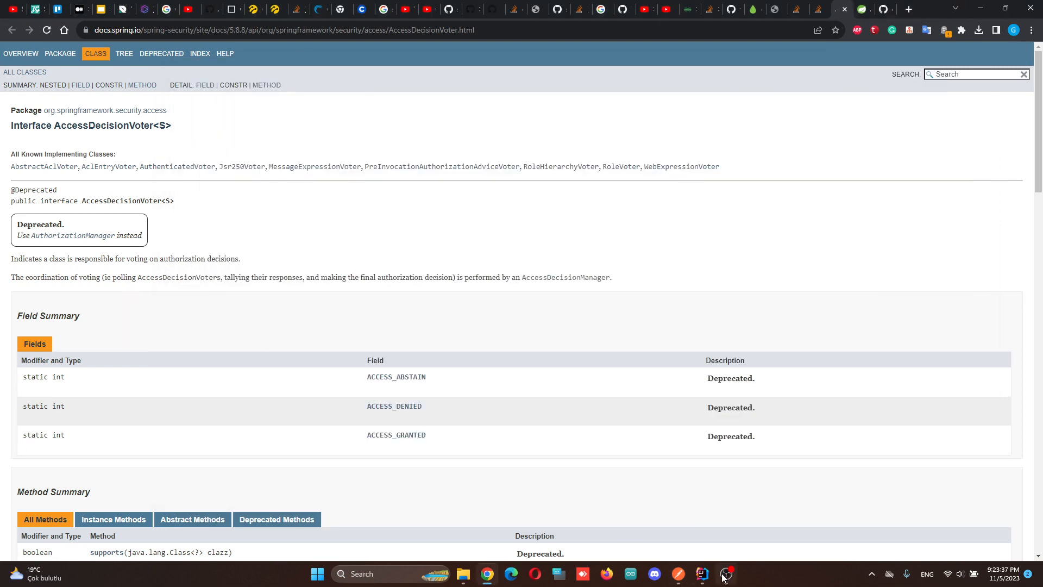
# Restore IntelliJ IDEA and scroll Role.java to the restrictedEndpoints set mapped to role_endpoints.
pyautogui.click(702, 574)
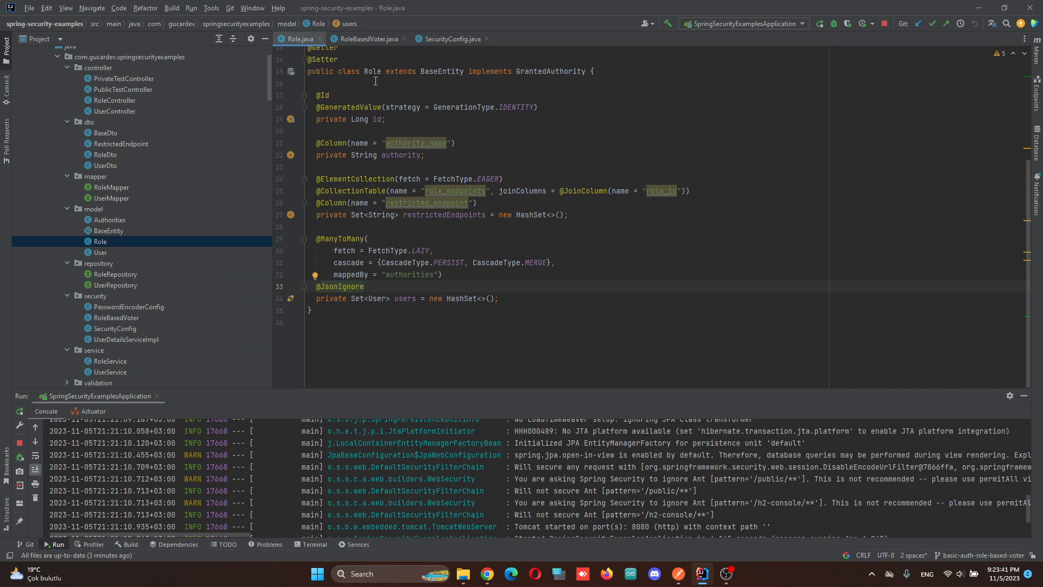
pyautogui.scroll(3)
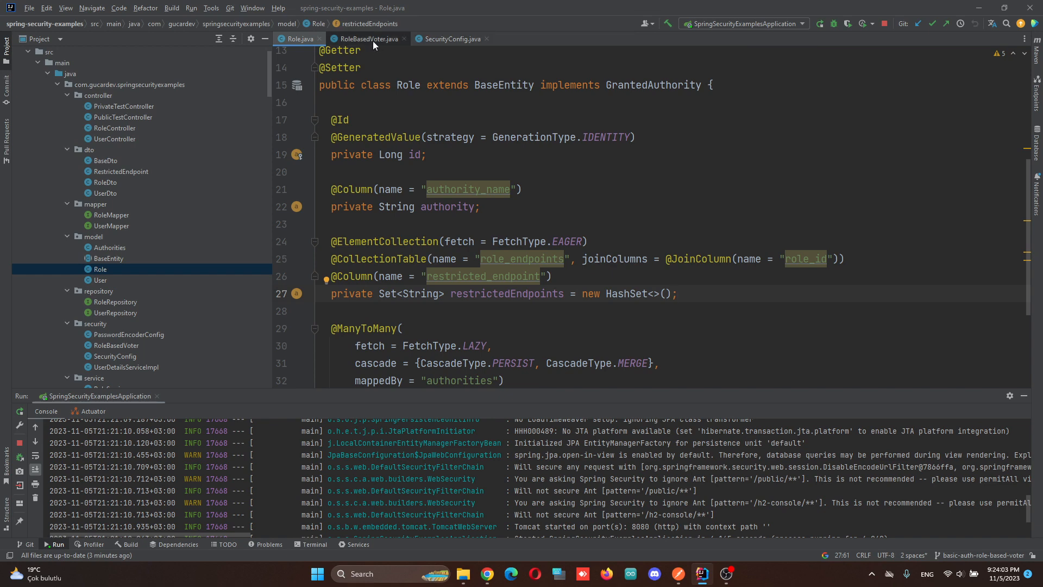
pyautogui.click(370, 39)
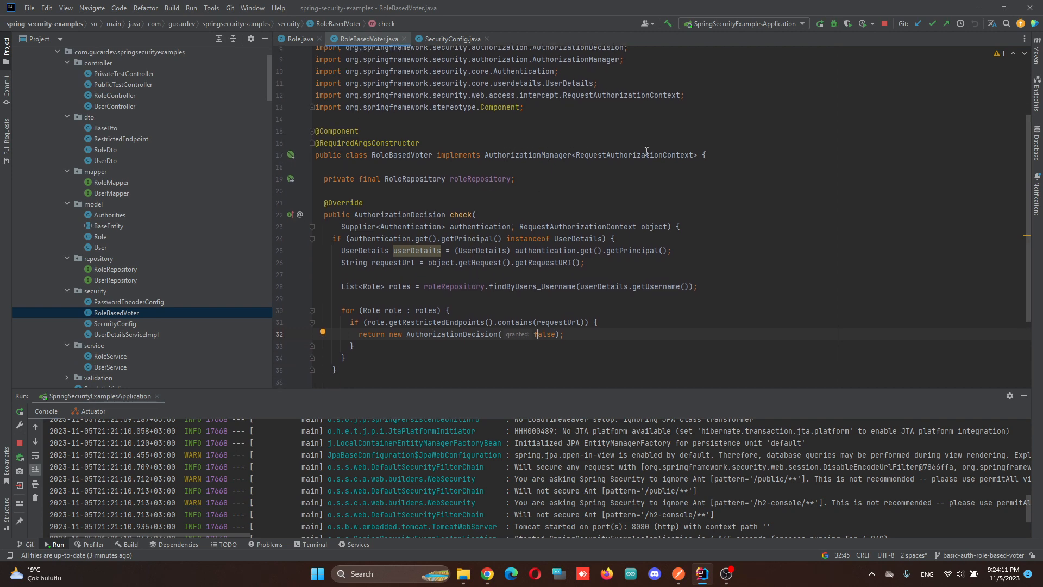
pyautogui.doubleClick(528, 154)
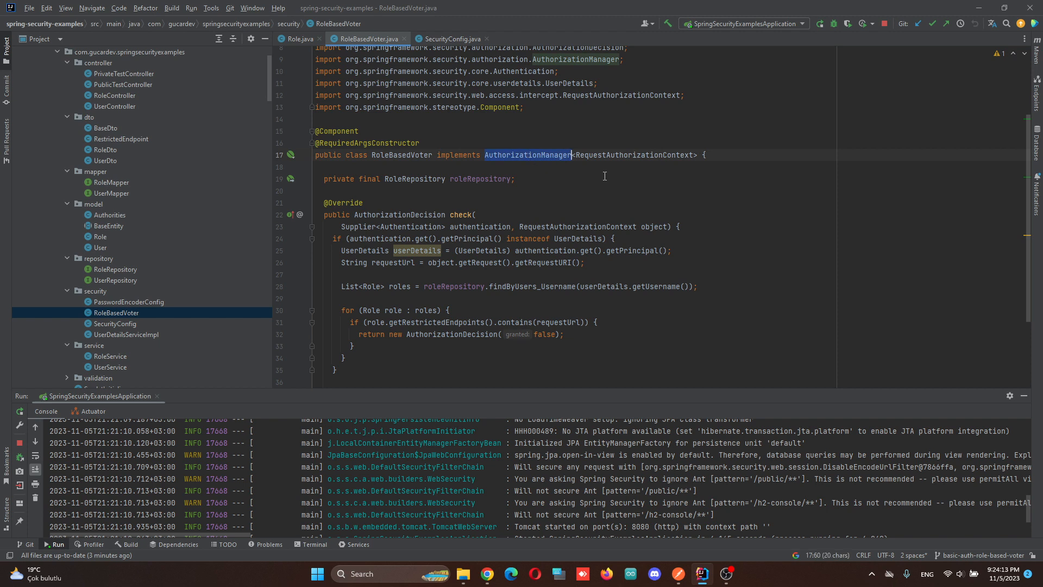
pyautogui.moveTo(472, 149)
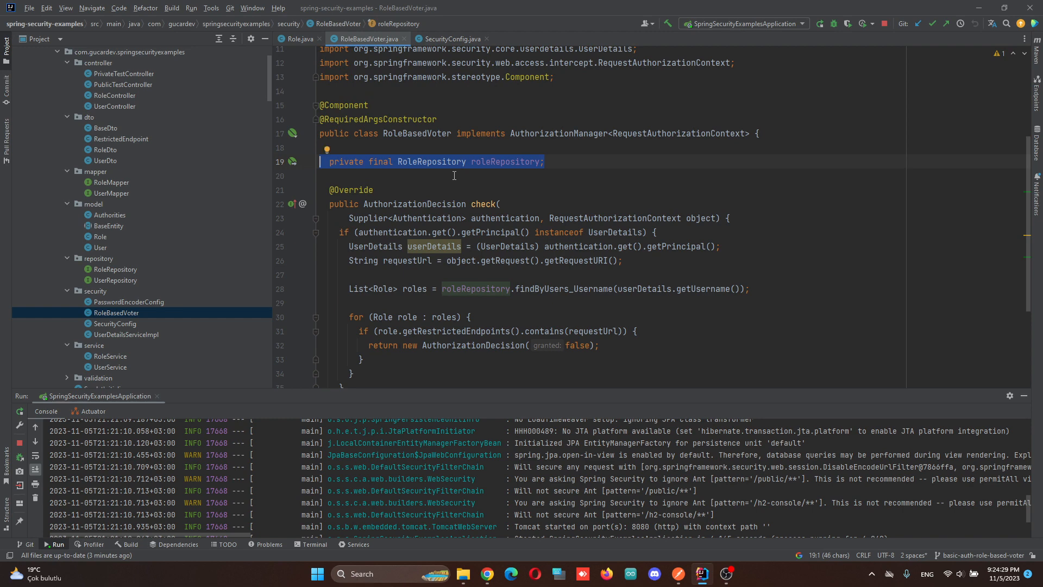
pyautogui.scroll(-3)
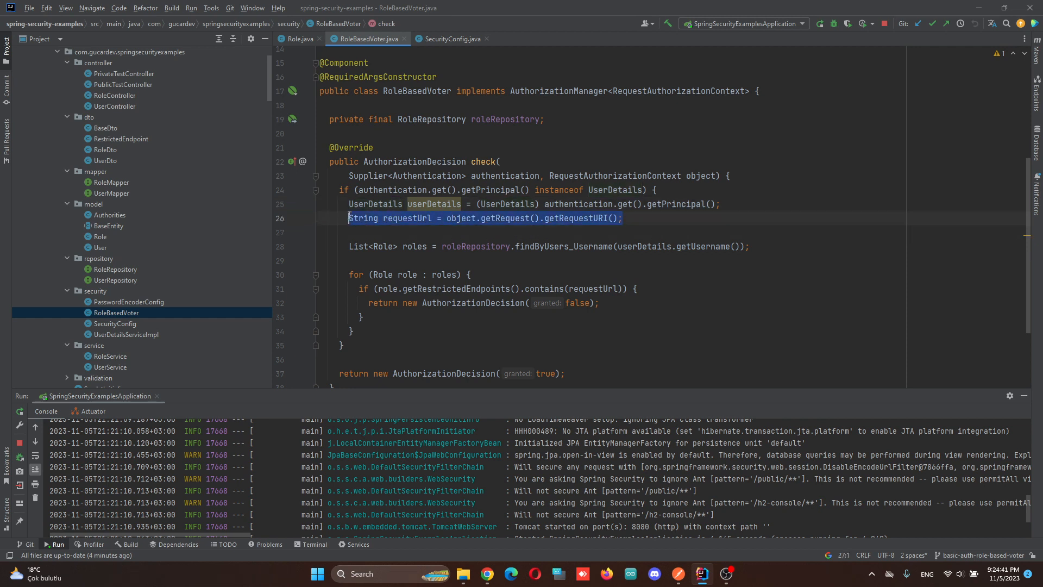
pyautogui.click(494, 261)
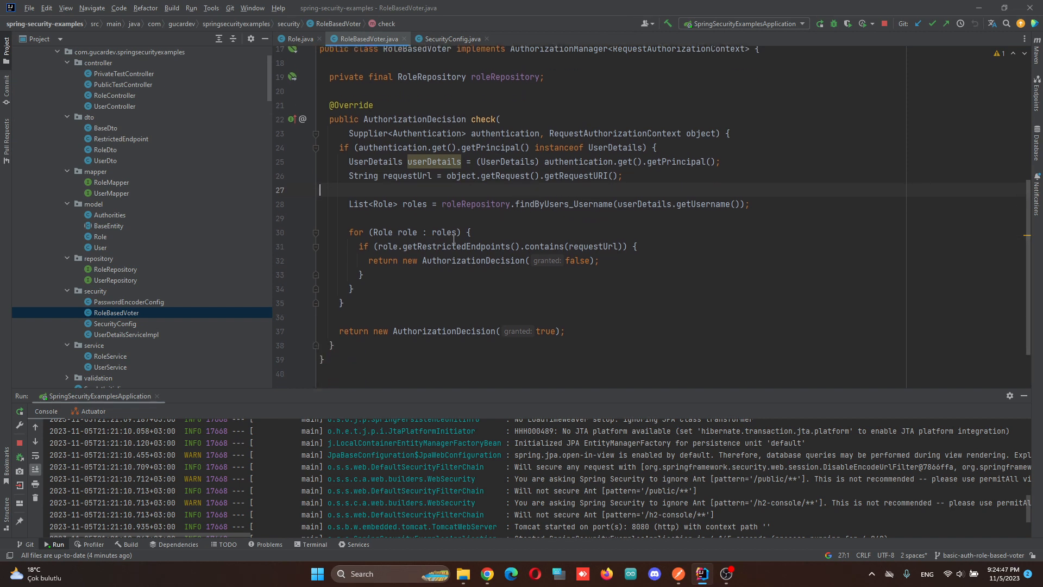
pyautogui.moveTo(593, 211)
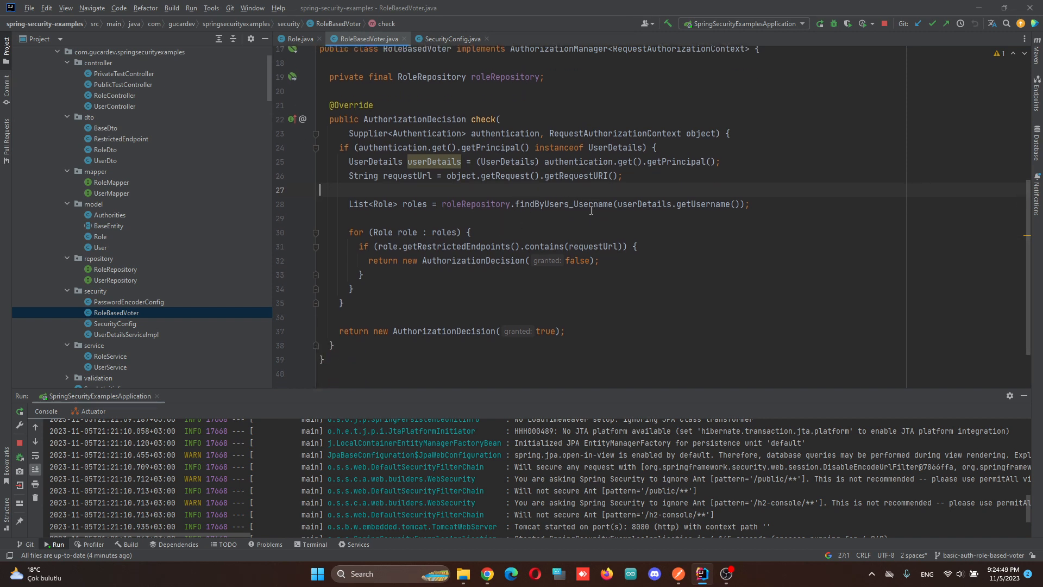
pyautogui.moveTo(376, 243)
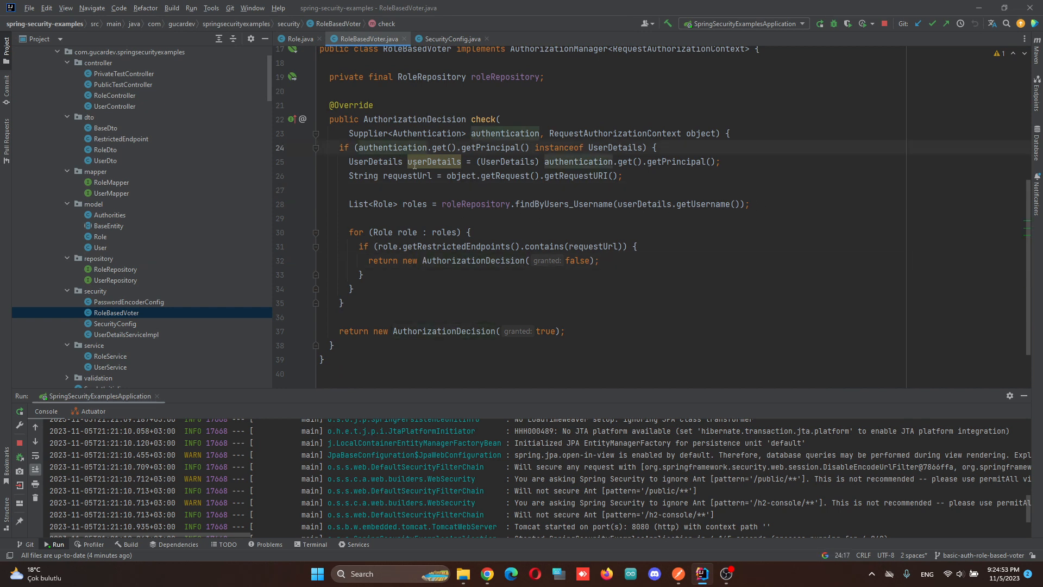
pyautogui.doubleClick(675, 161)
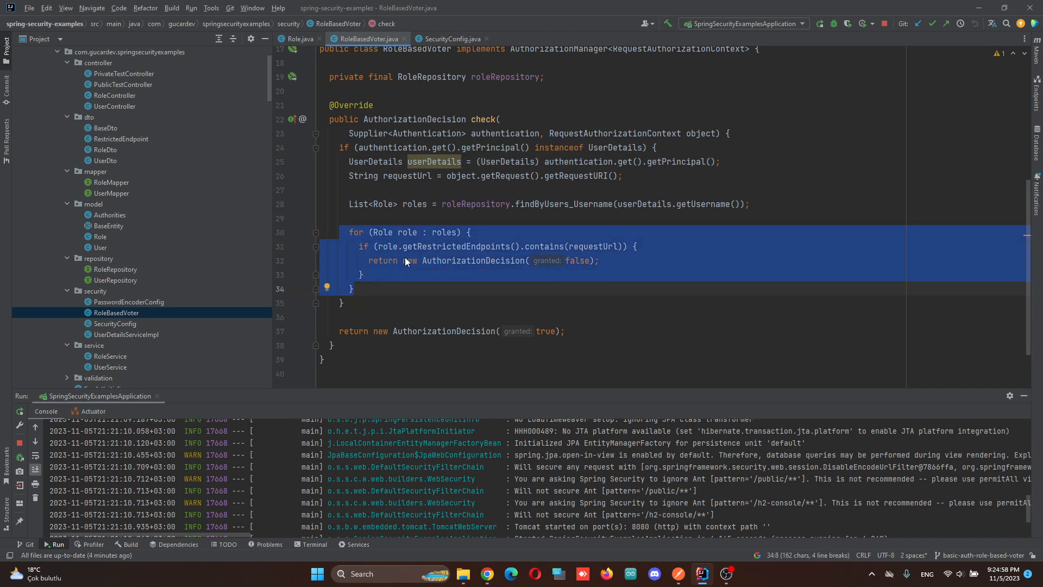
pyautogui.click(459, 260)
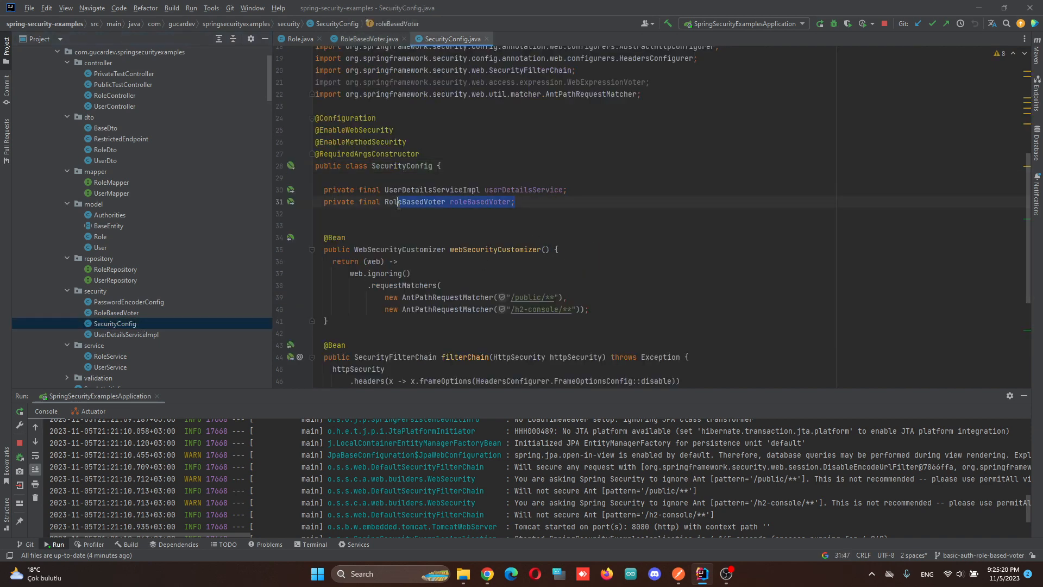
# In filterChain, delete and retype .access(roleBasedVoter) after anyRequest() via code completion.
pyautogui.scroll(-3)
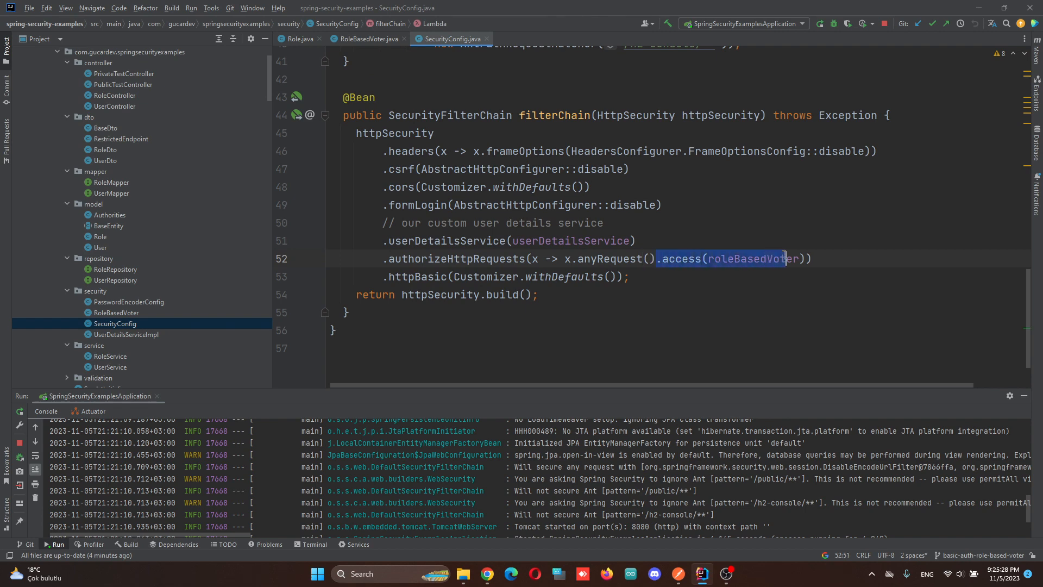
pyautogui.press('Delete')
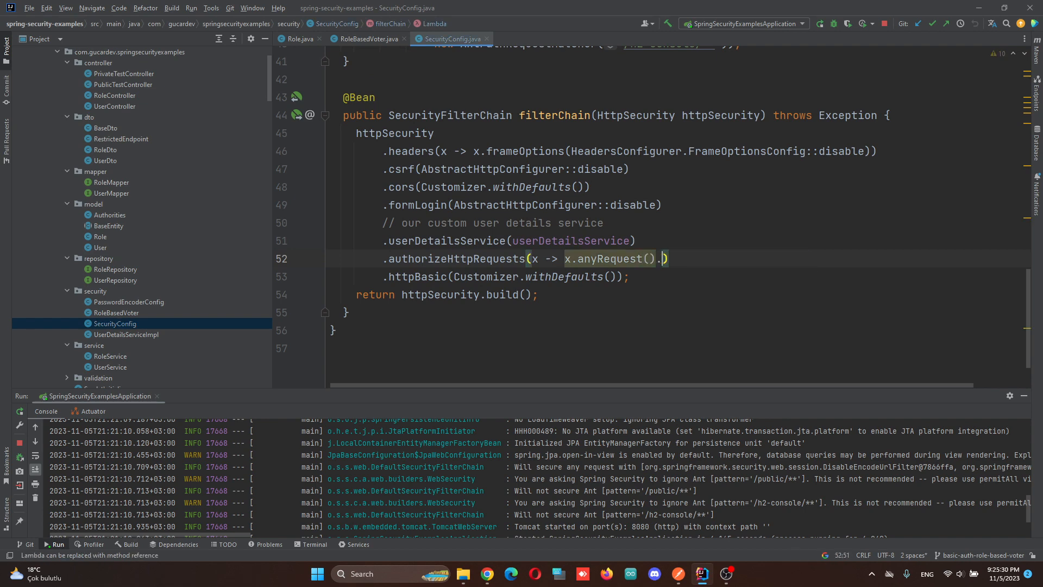
pyautogui.write('a')
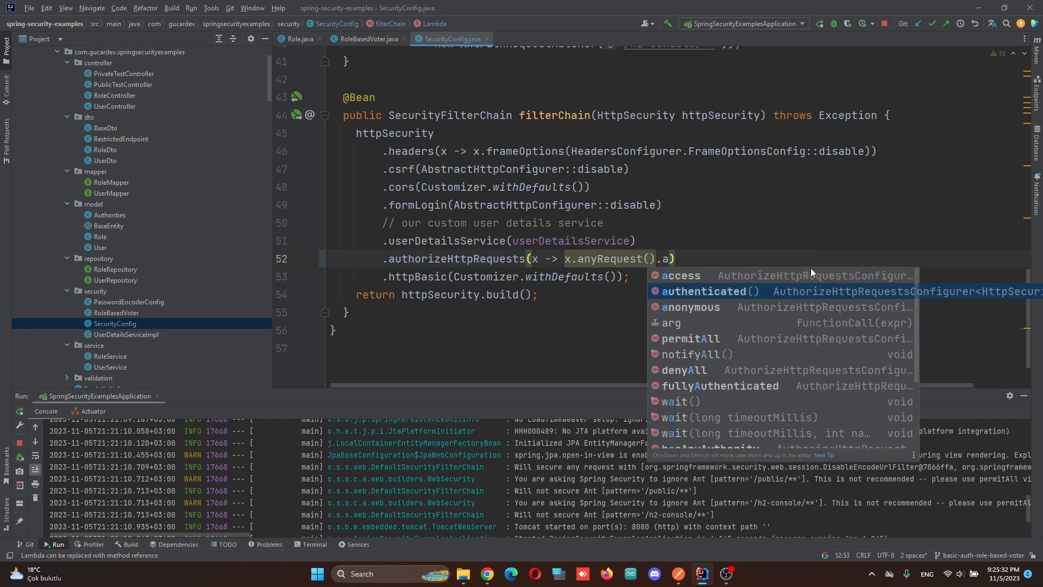
pyautogui.click(703, 292)
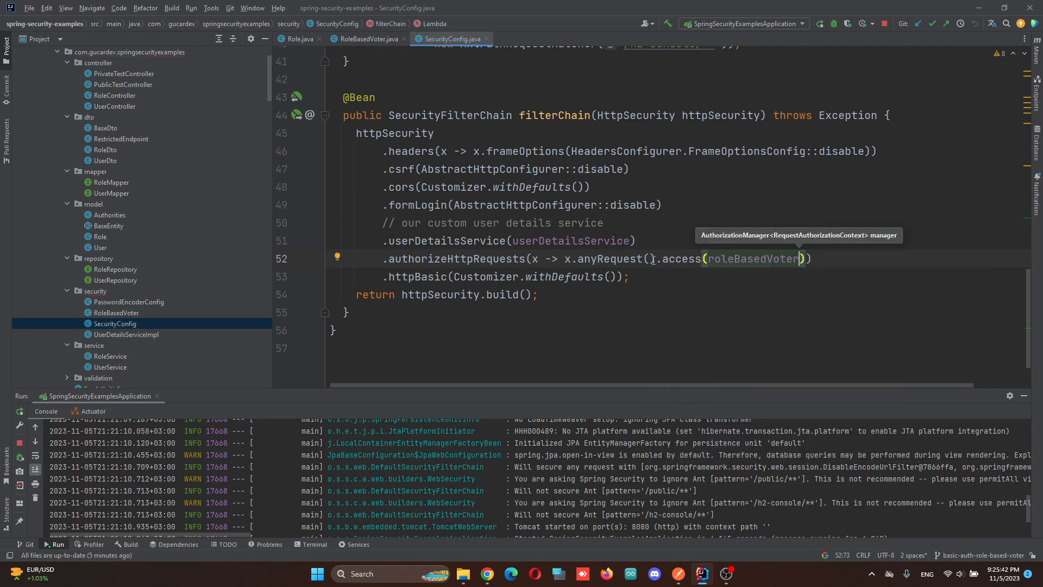
pyautogui.write('a')
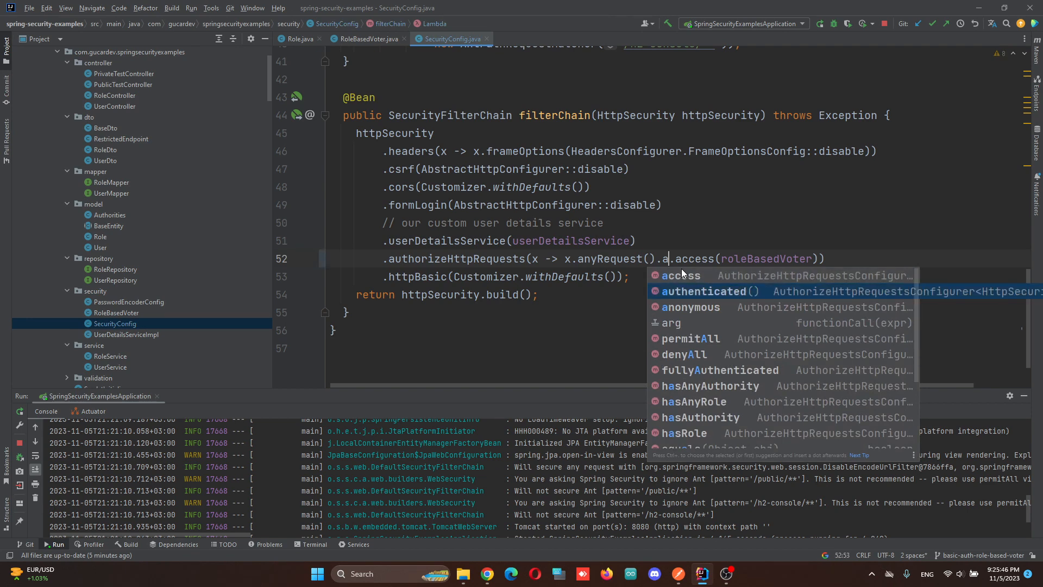
pyautogui.click(704, 291)
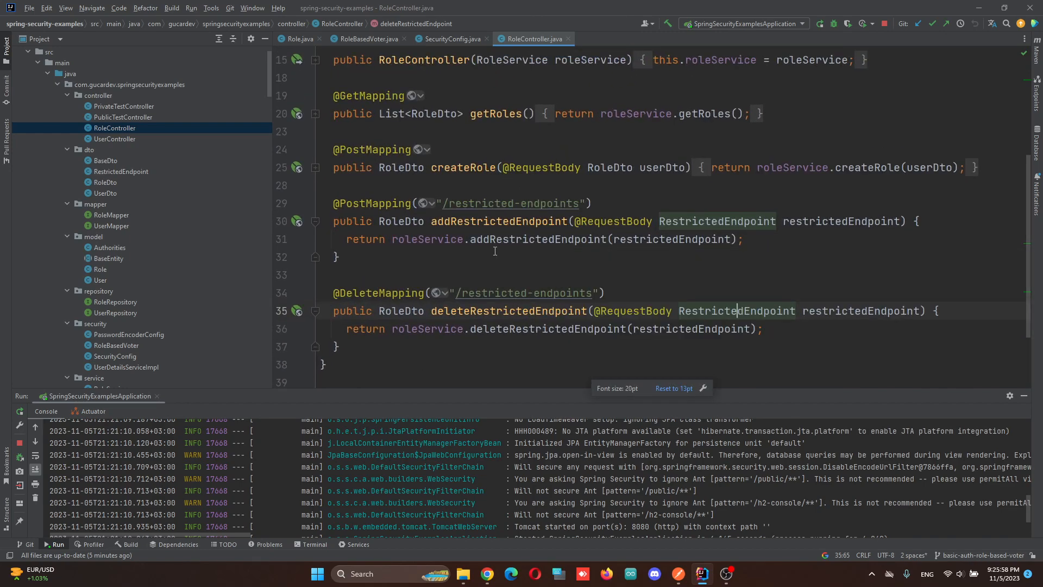
# From RoleController's restricted-endpoints mappings, jump into RoleService.addRestrictedEndpoint.
pyautogui.scroll(-3)
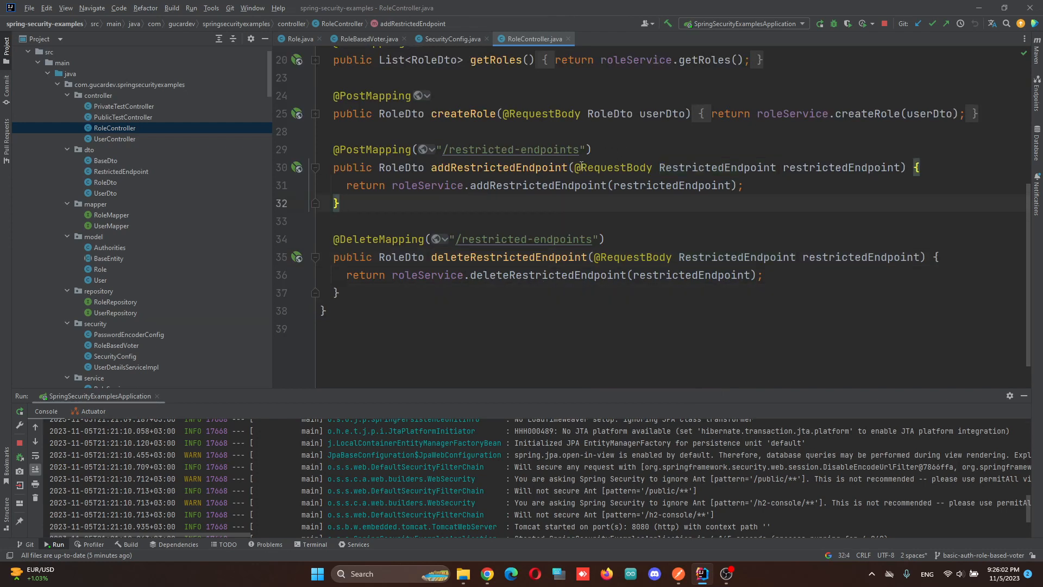
pyautogui.doubleClick(380, 239)
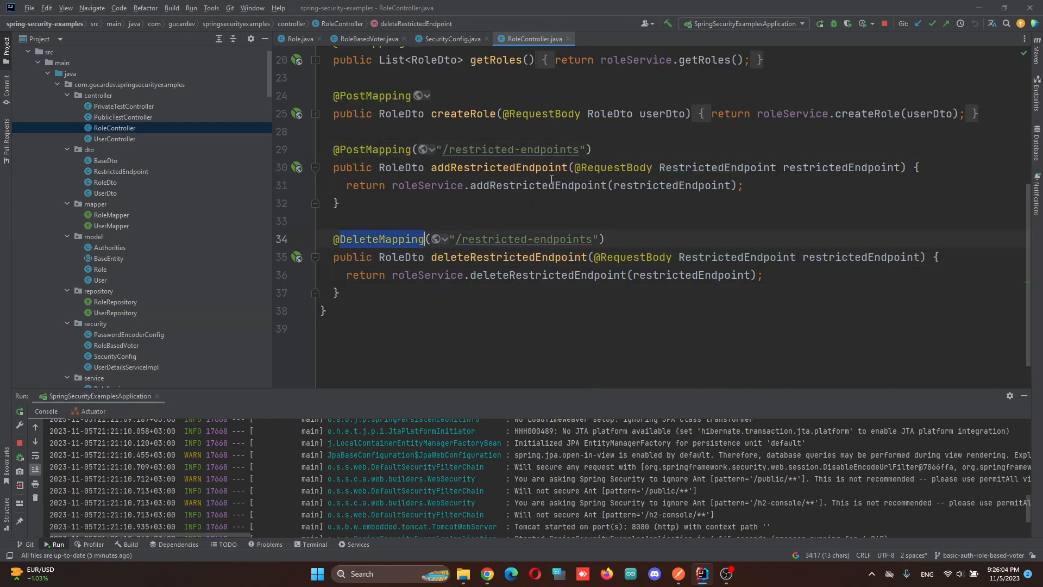
pyautogui.click(110, 361)
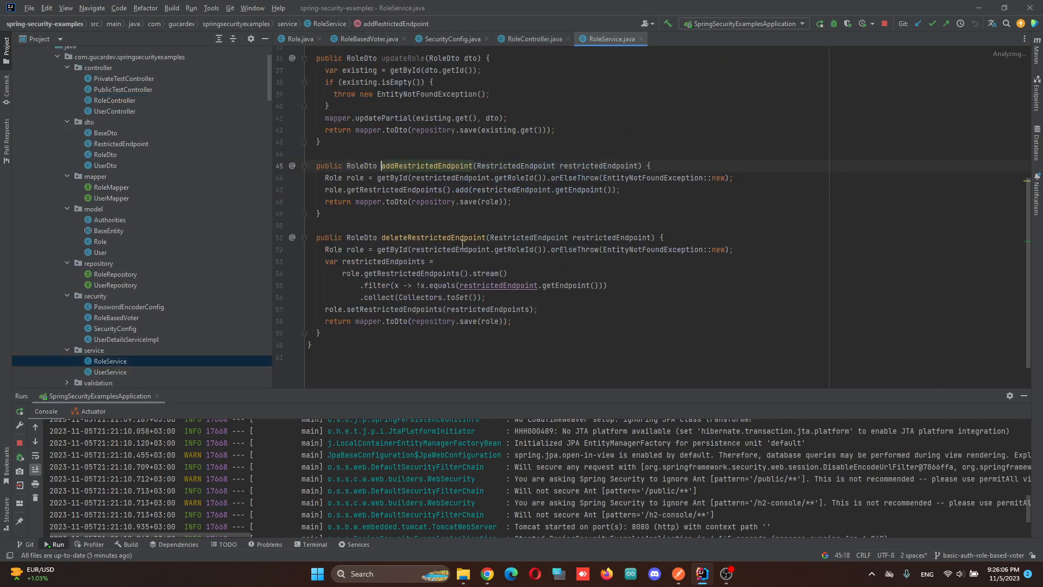